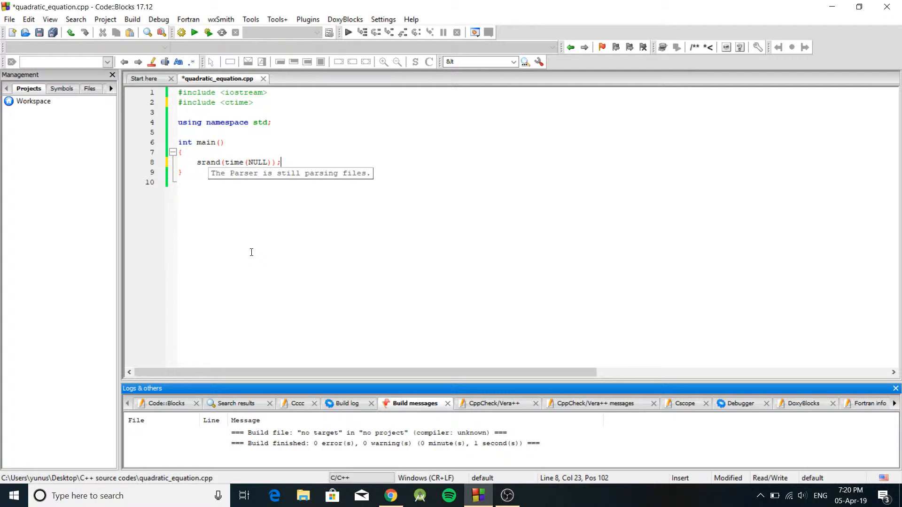
Begin a new line after srand(time(NULL)); reading cout << rand
type("cout << rand")
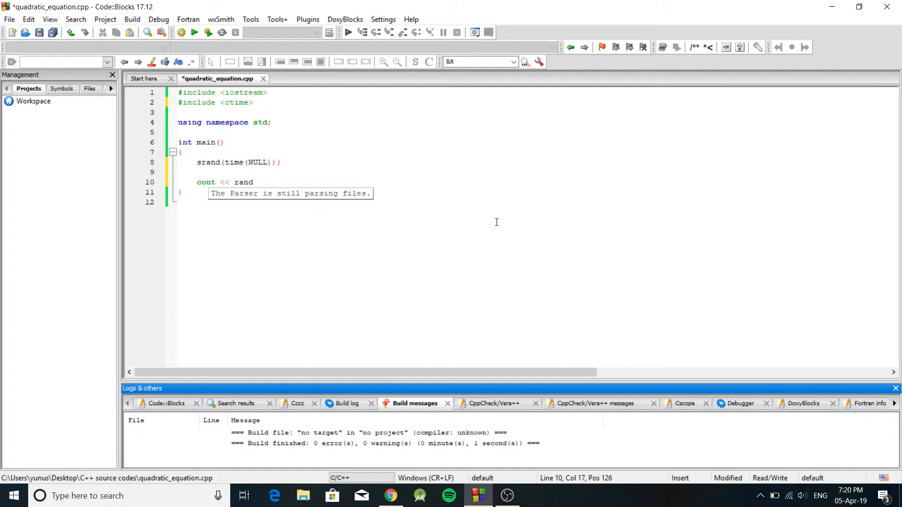
Complete the statement as cout << rand()%2; and save quadratic_equation.cpp
type("()%2;")
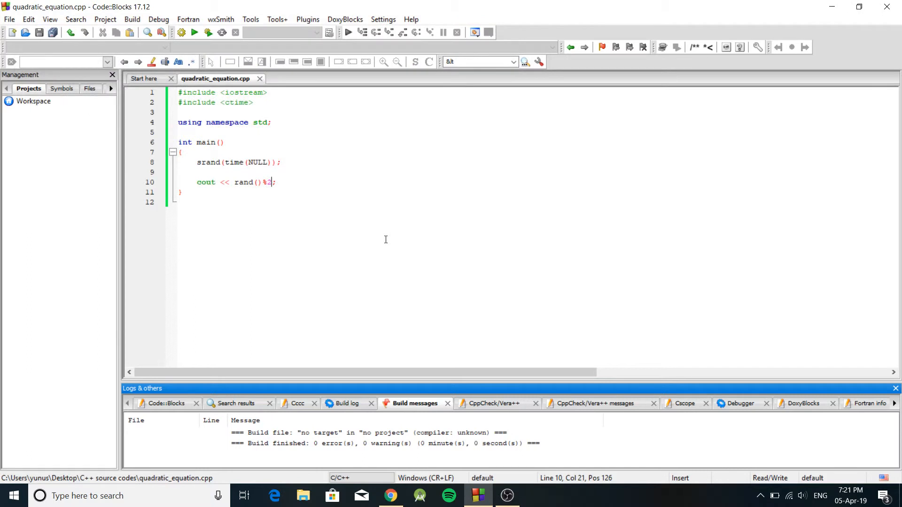
left_click(196, 32)
type("1000")
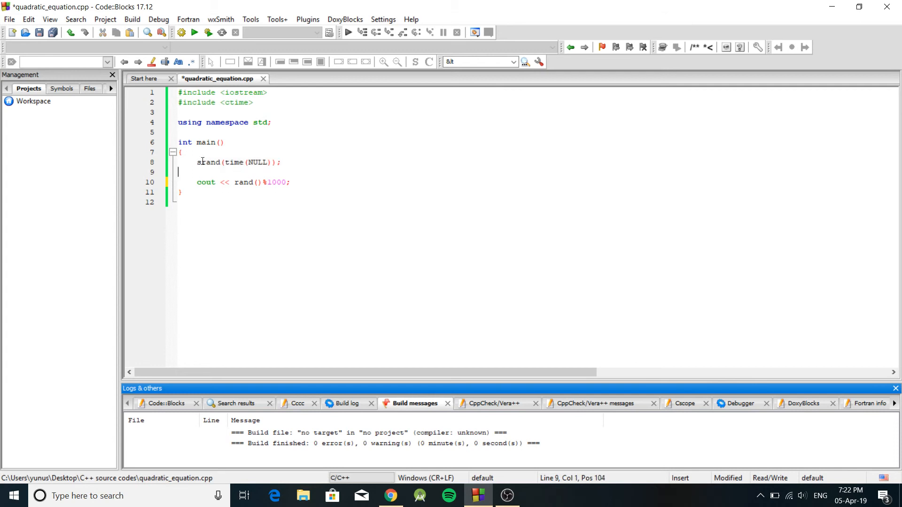
Select the whole cout << rand()%1000; statement on line 10
left_click_drag(196, 182, 286, 182)
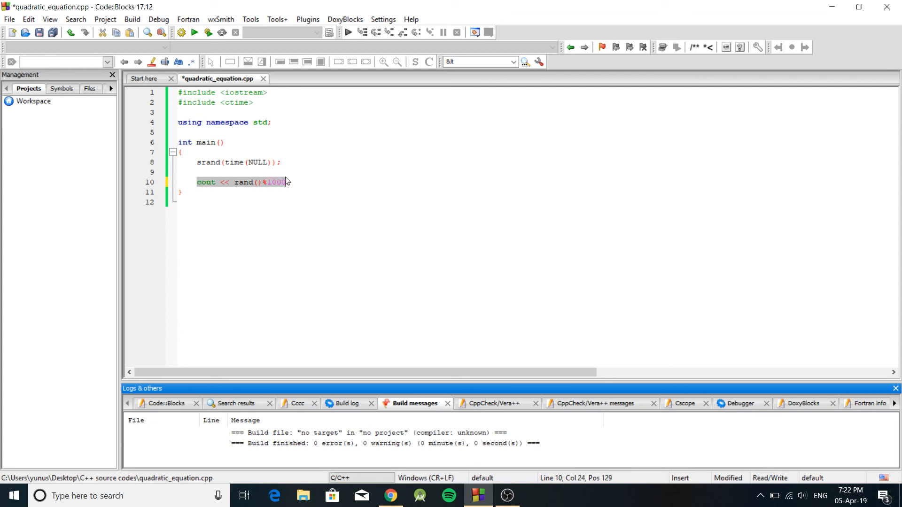